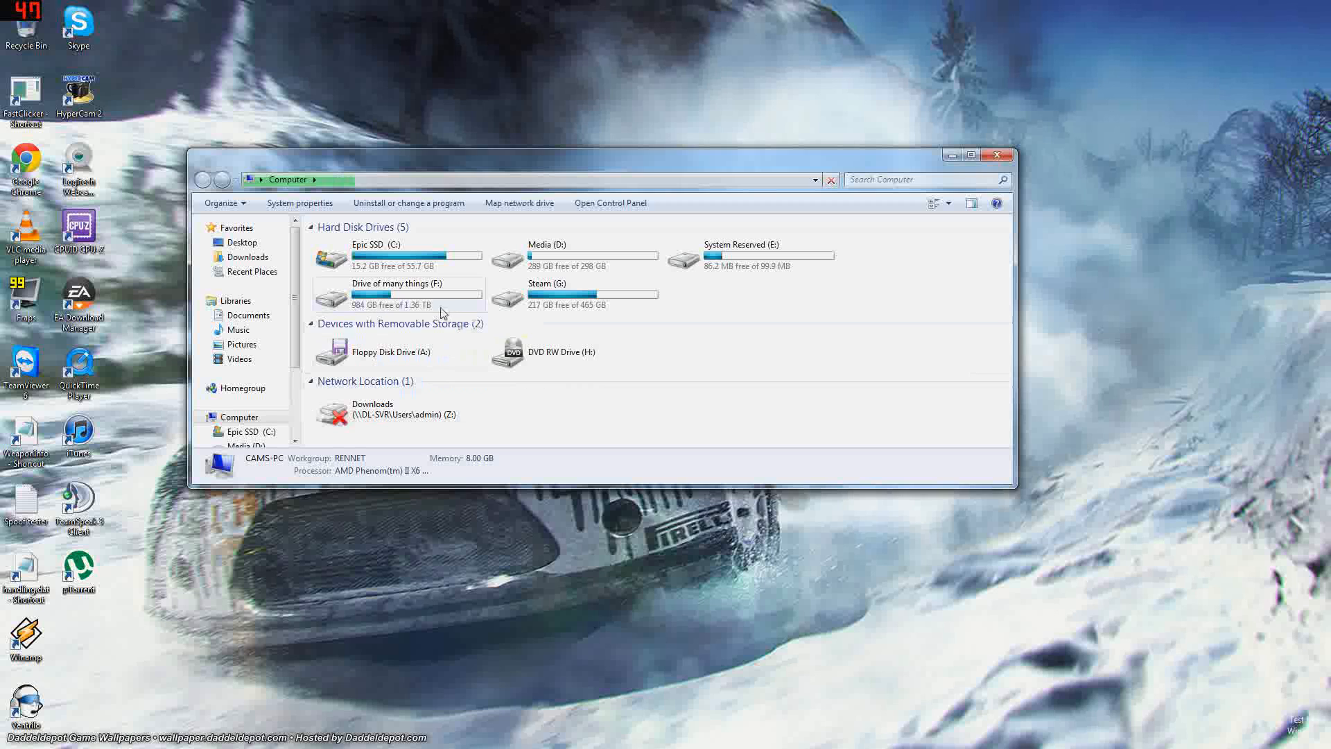
Leave the C: drive, then open Games and Train Simulator on the F: drive
{"action": "double_click", "coordinate": [381, 251]}
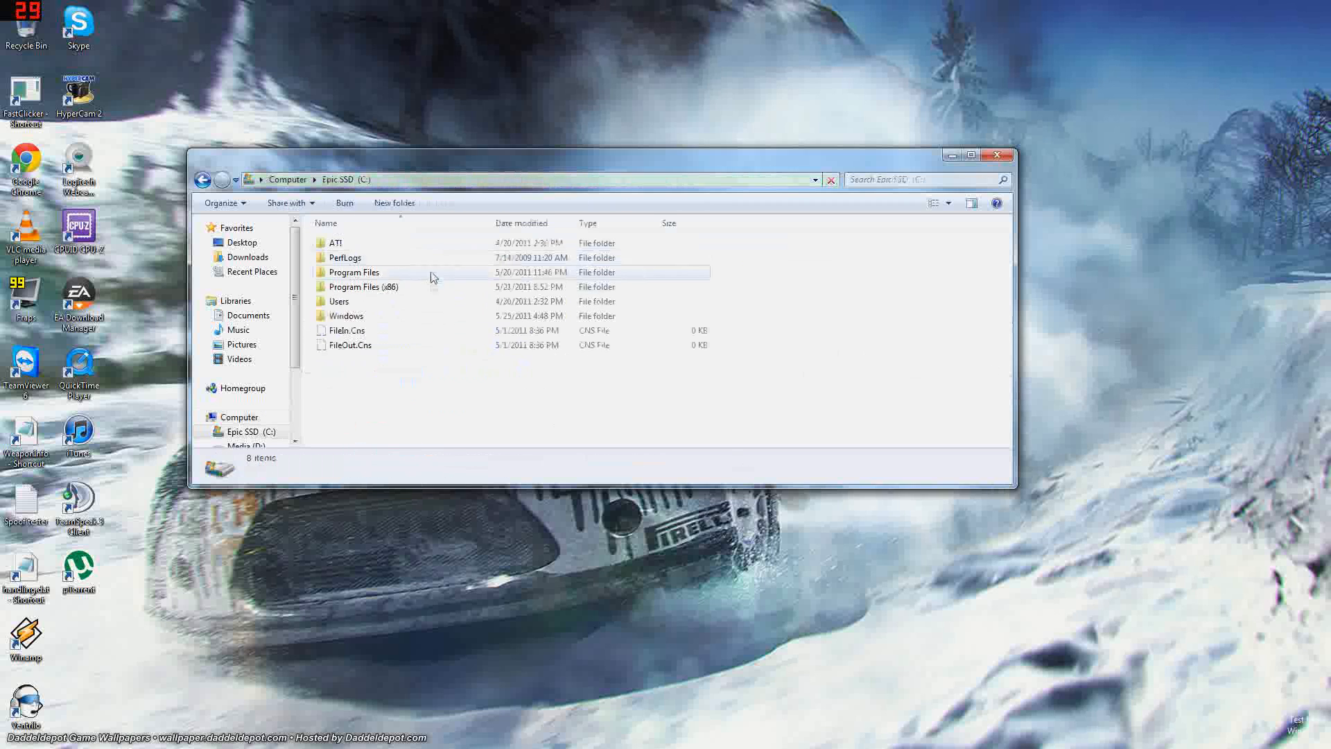
{"action": "left_click", "coordinate": [351, 272]}
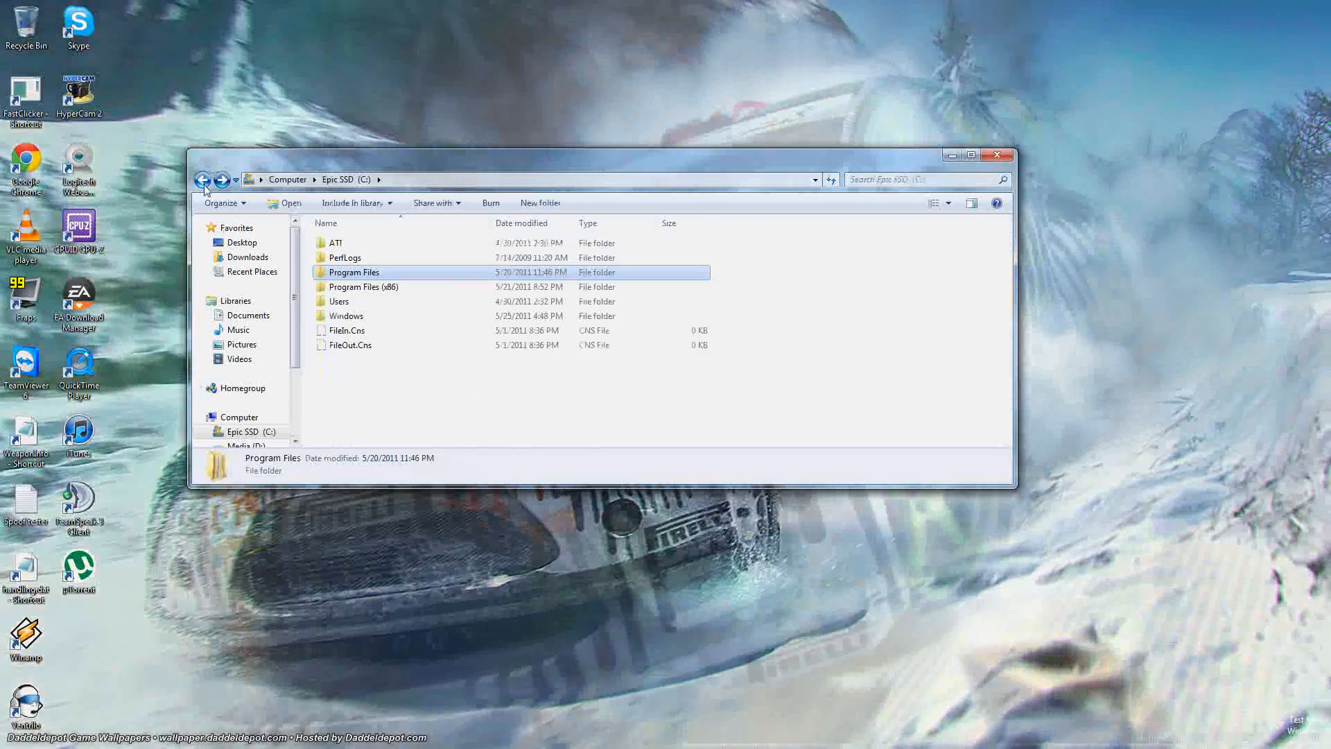
{"action": "left_click", "coordinate": [258, 425]}
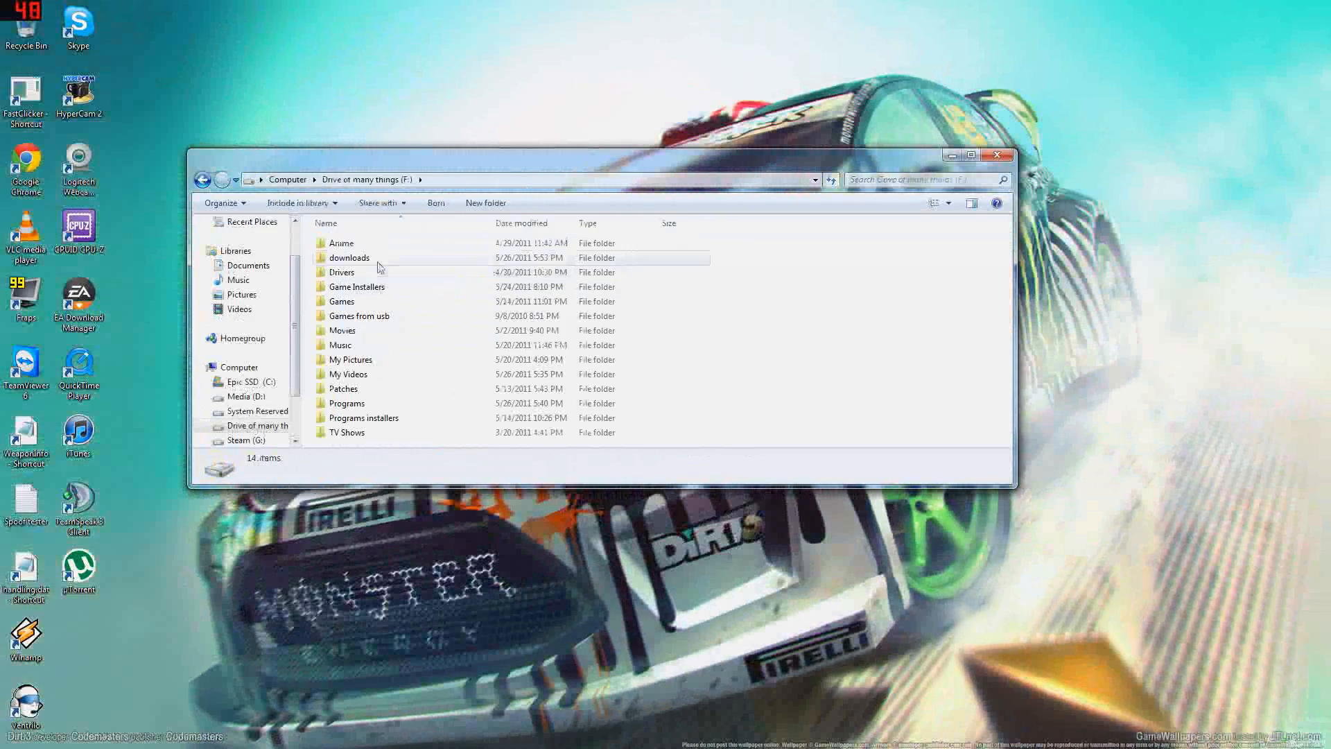
{"action": "double_click", "coordinate": [341, 300]}
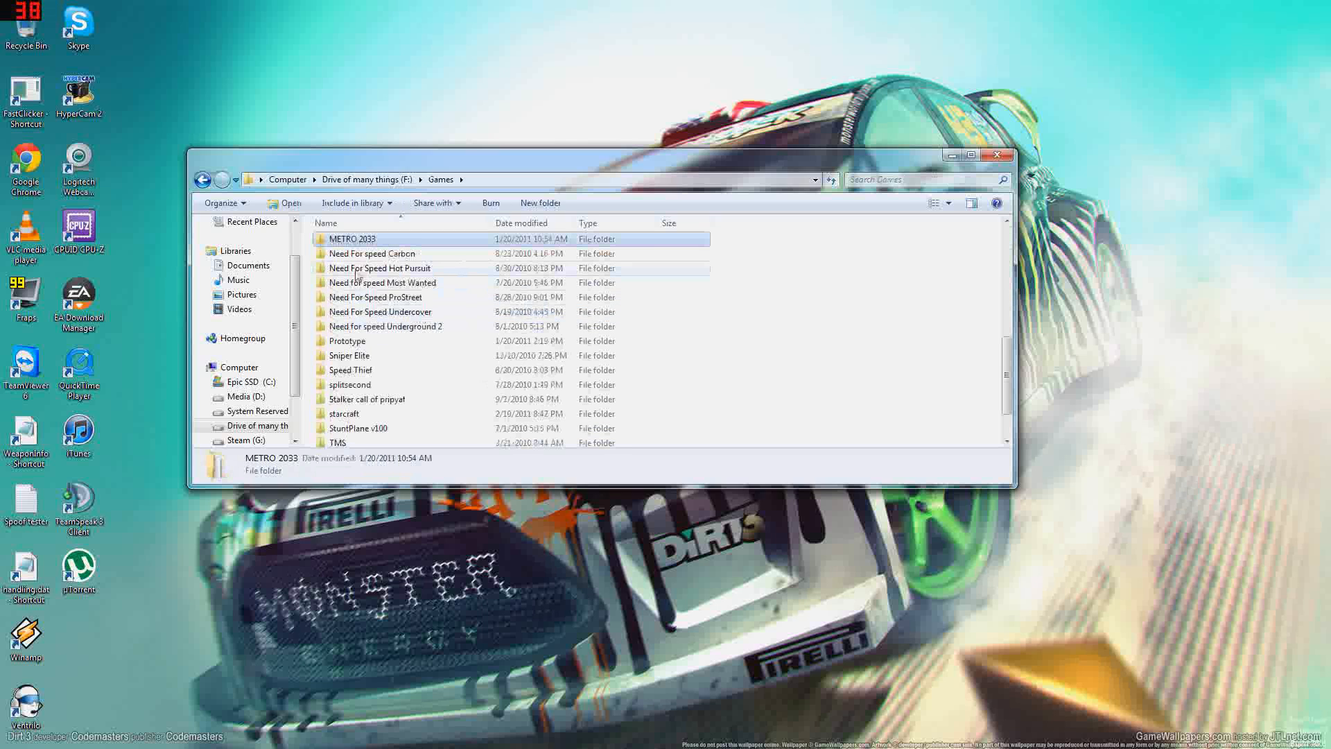
{"action": "scroll", "scroll_direction": "down", "scroll_amount": 3}
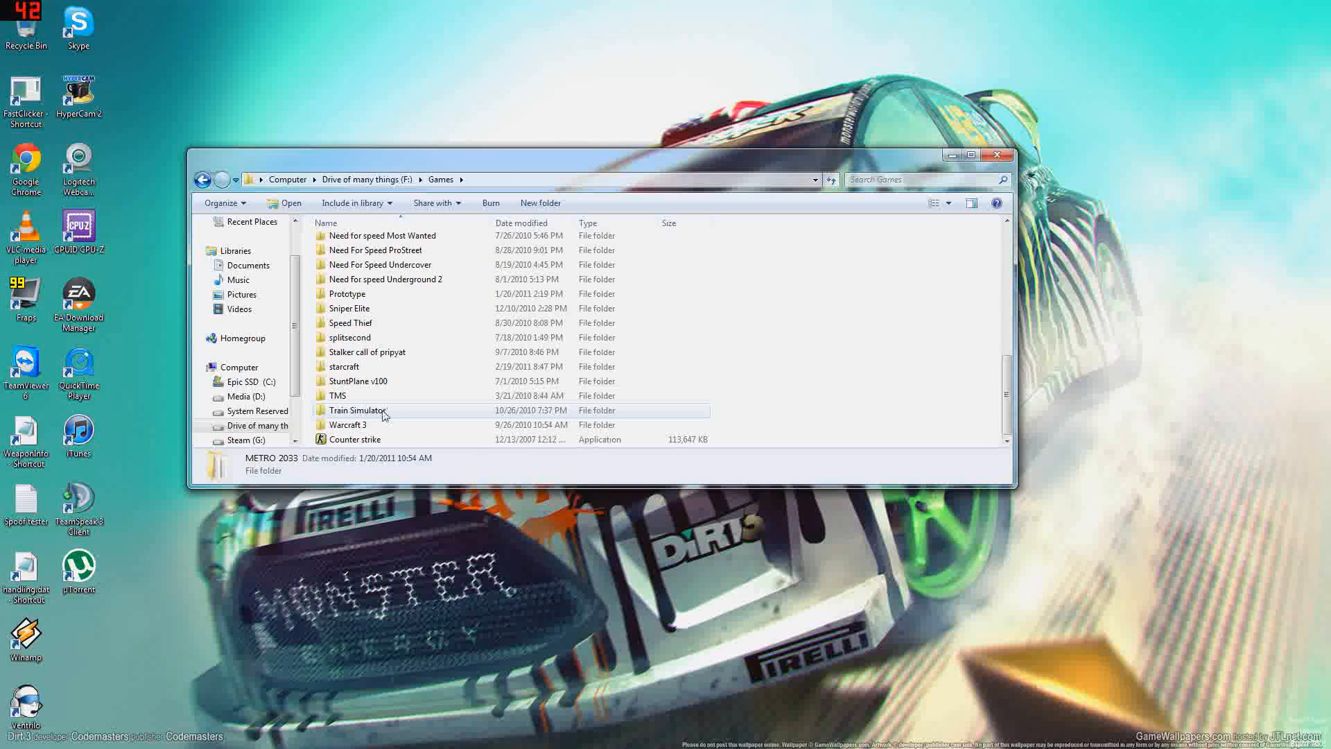
{"action": "double_click", "coordinate": [359, 410]}
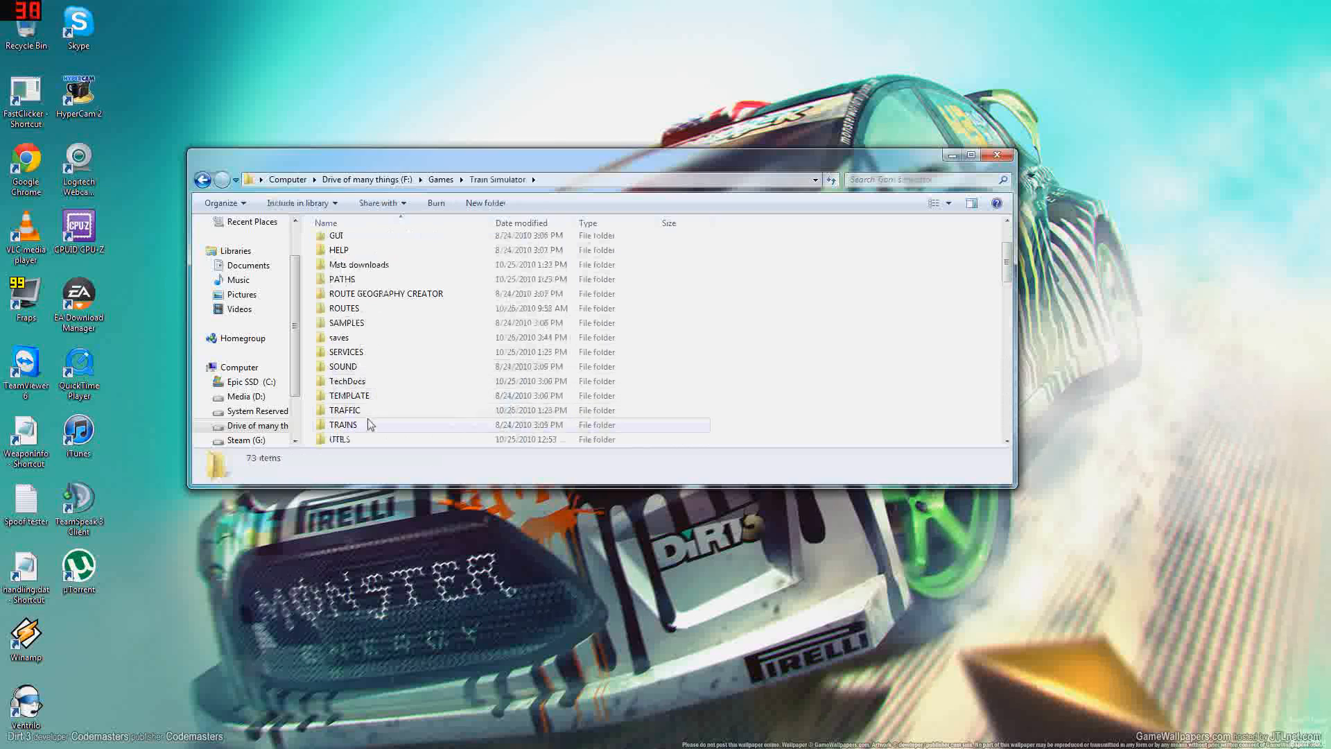
Go through TRAINS and TRAINSET to the ACELA train folder
{"action": "double_click", "coordinate": [341, 423]}
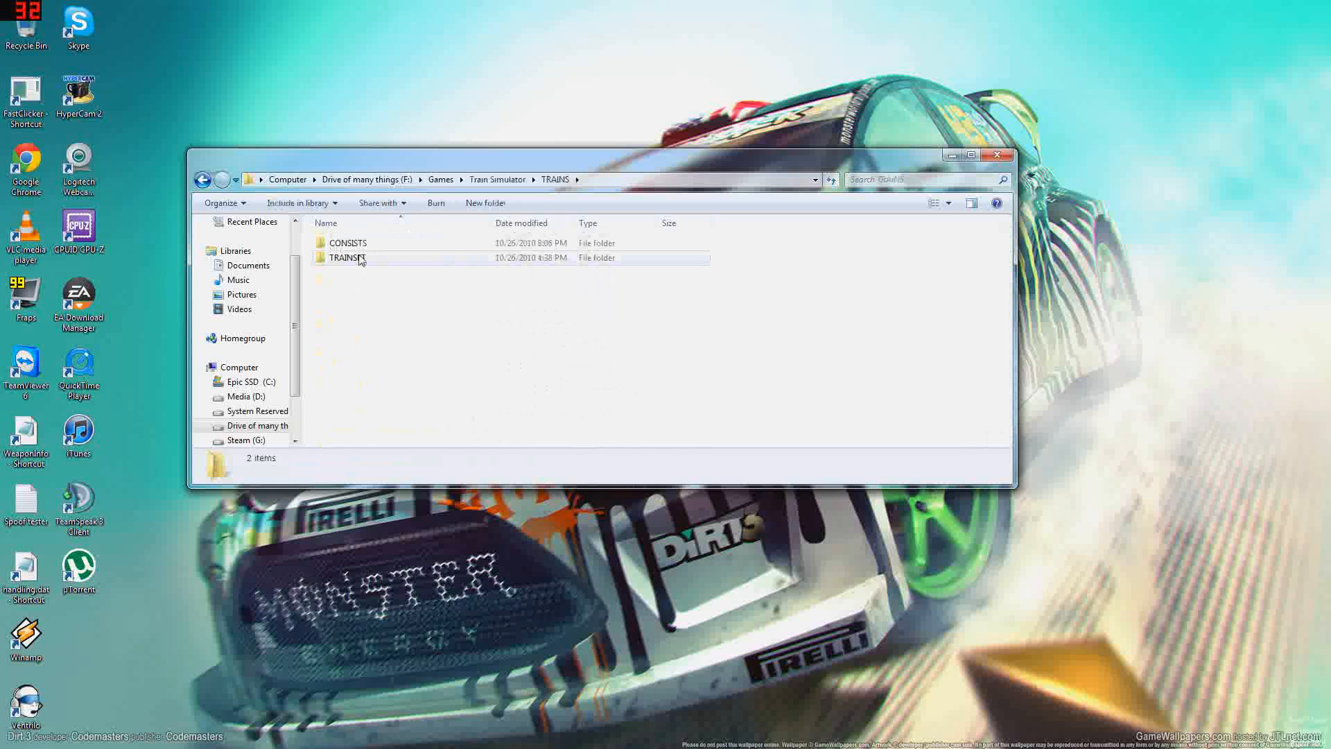
{"action": "double_click", "coordinate": [343, 257]}
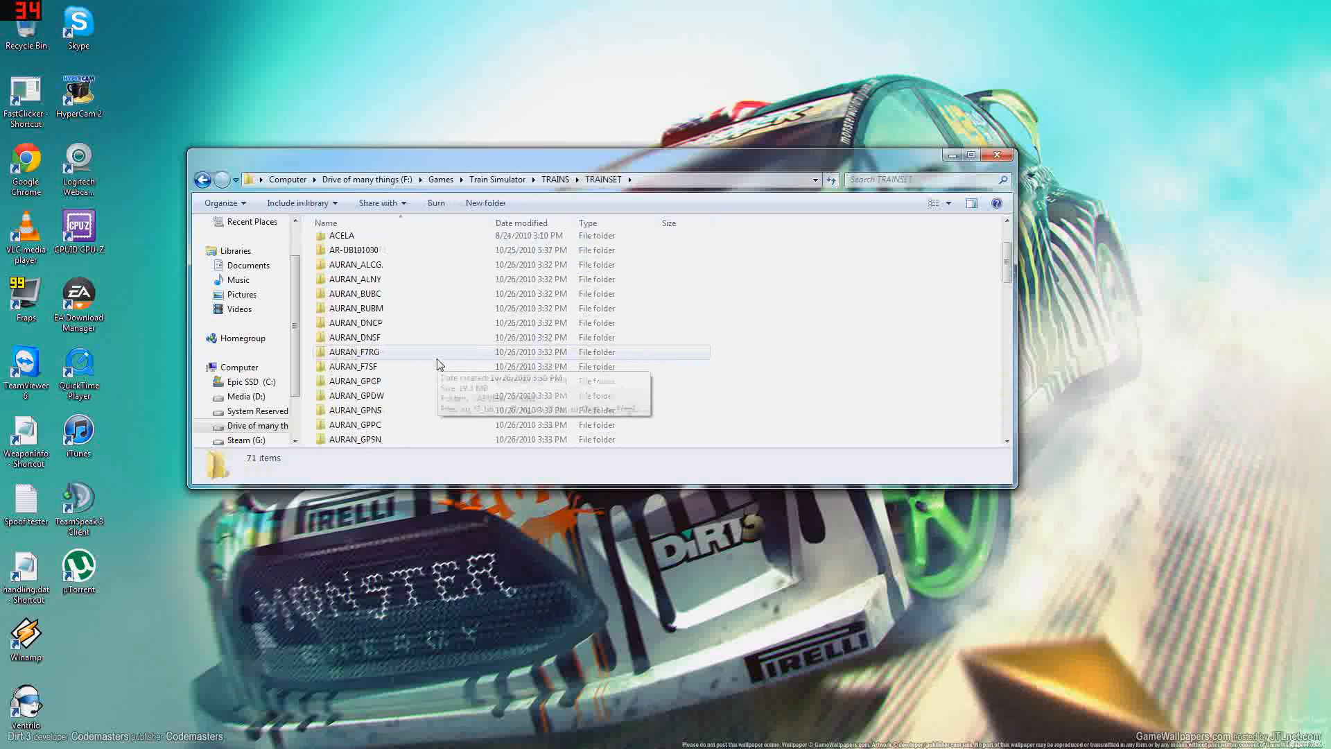
{"action": "scroll", "scroll_direction": "down", "scroll_amount": 3}
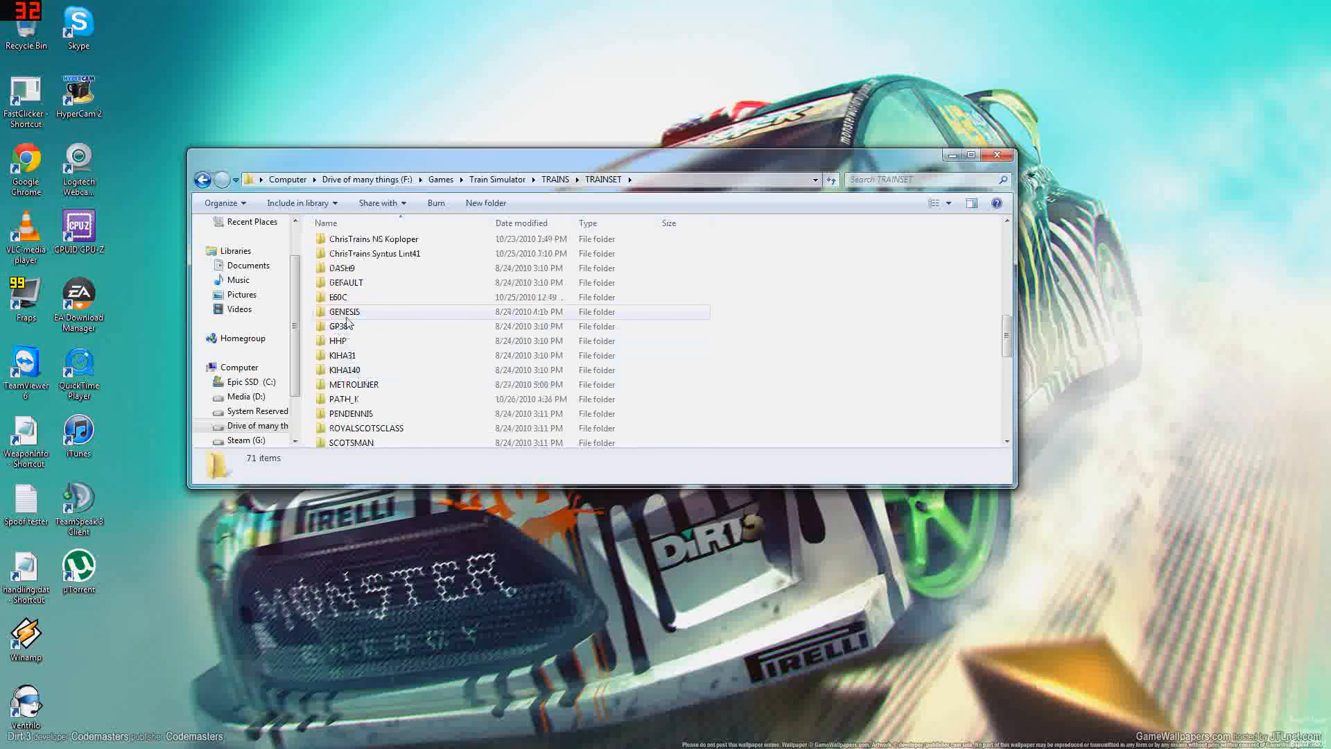
{"action": "mouse_move", "coordinate": [377, 376]}
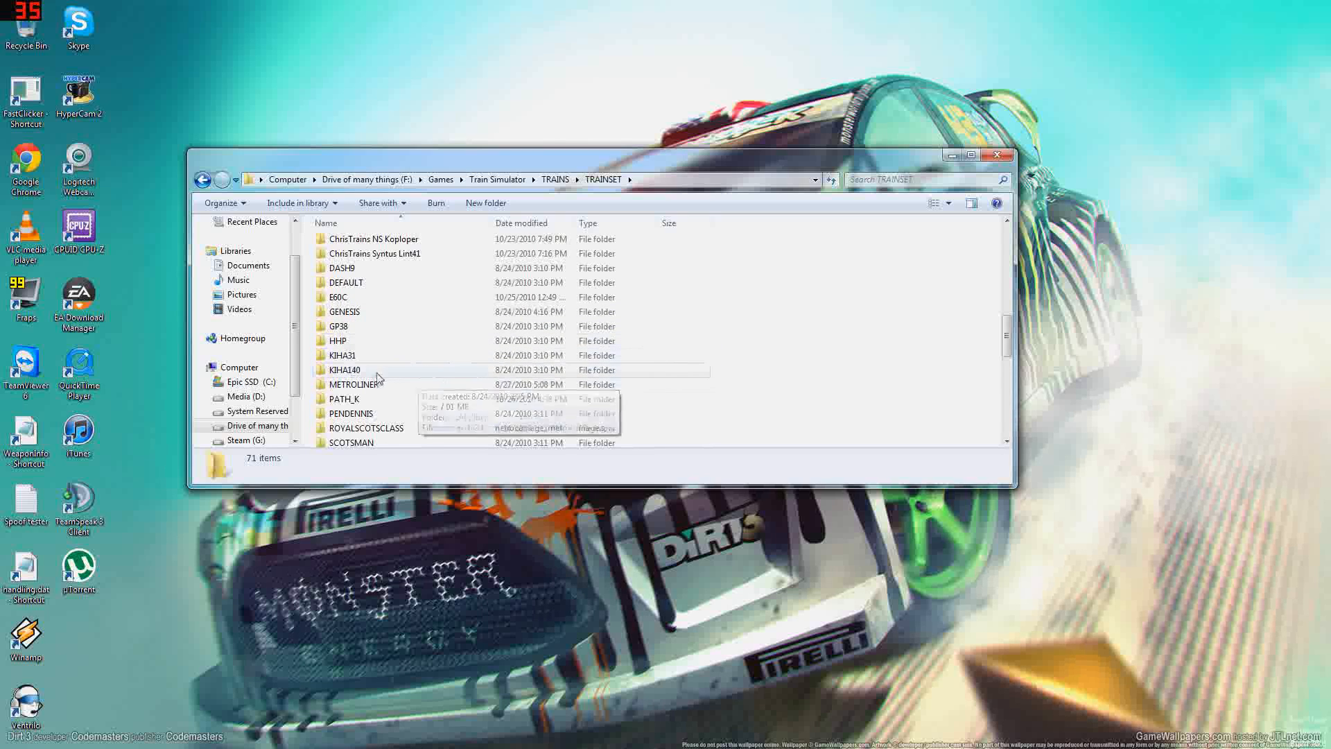
{"action": "scroll", "scroll_direction": "down", "scroll_amount": 3}
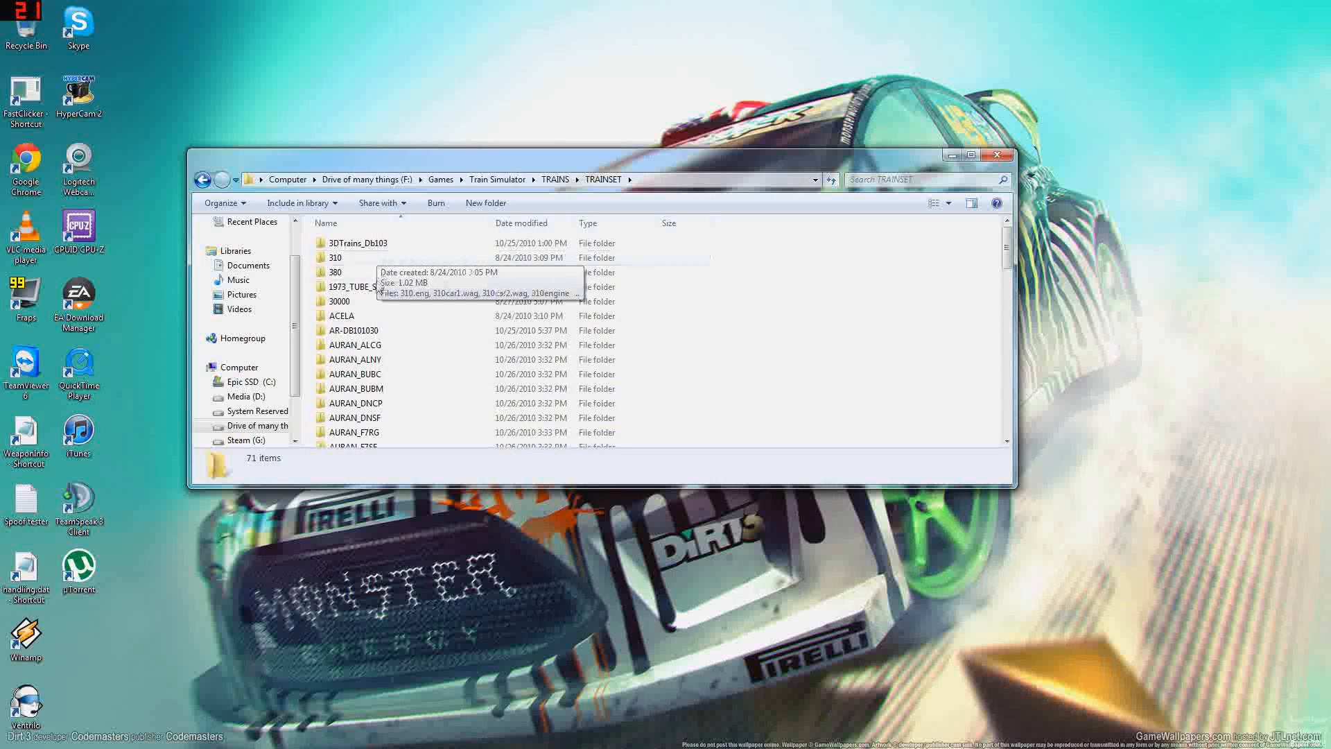
{"action": "double_click", "coordinate": [341, 316]}
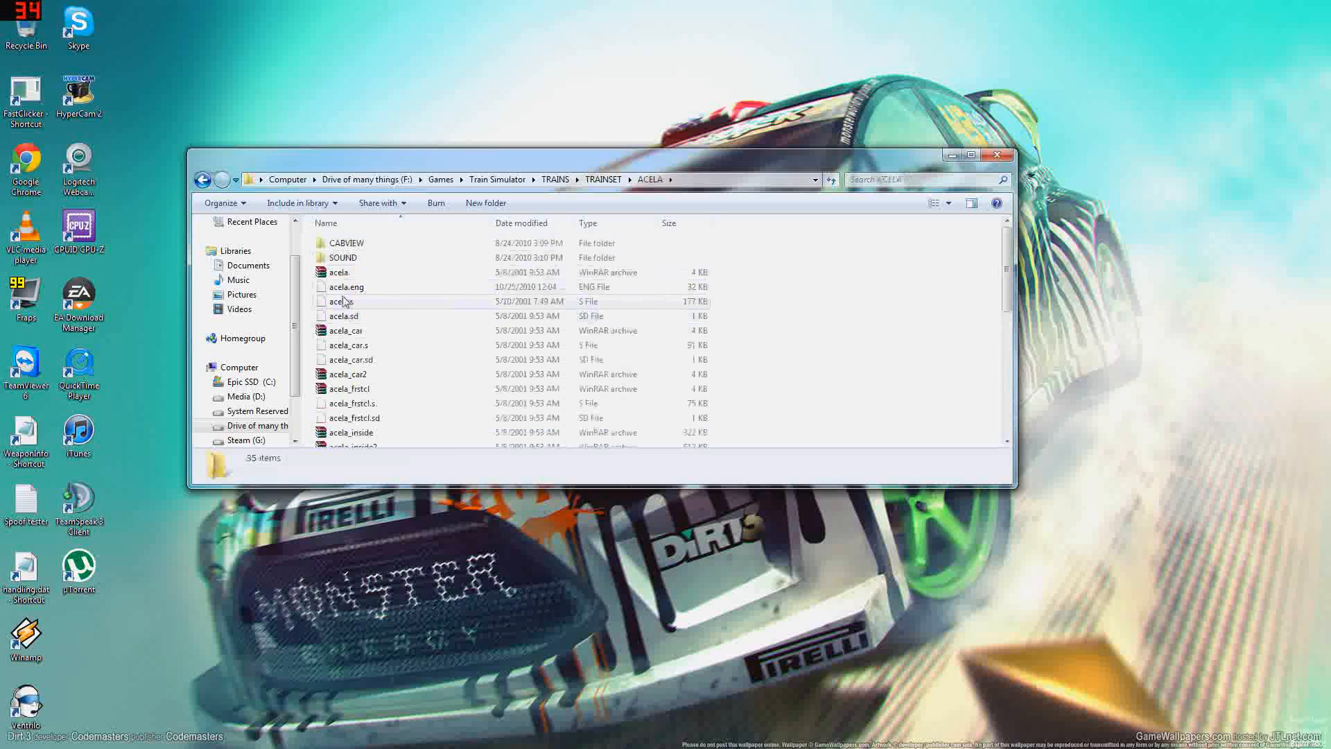
Open acela.eng with Notepad, chosen from the list of installed programs
{"action": "right_click", "coordinate": [344, 286]}
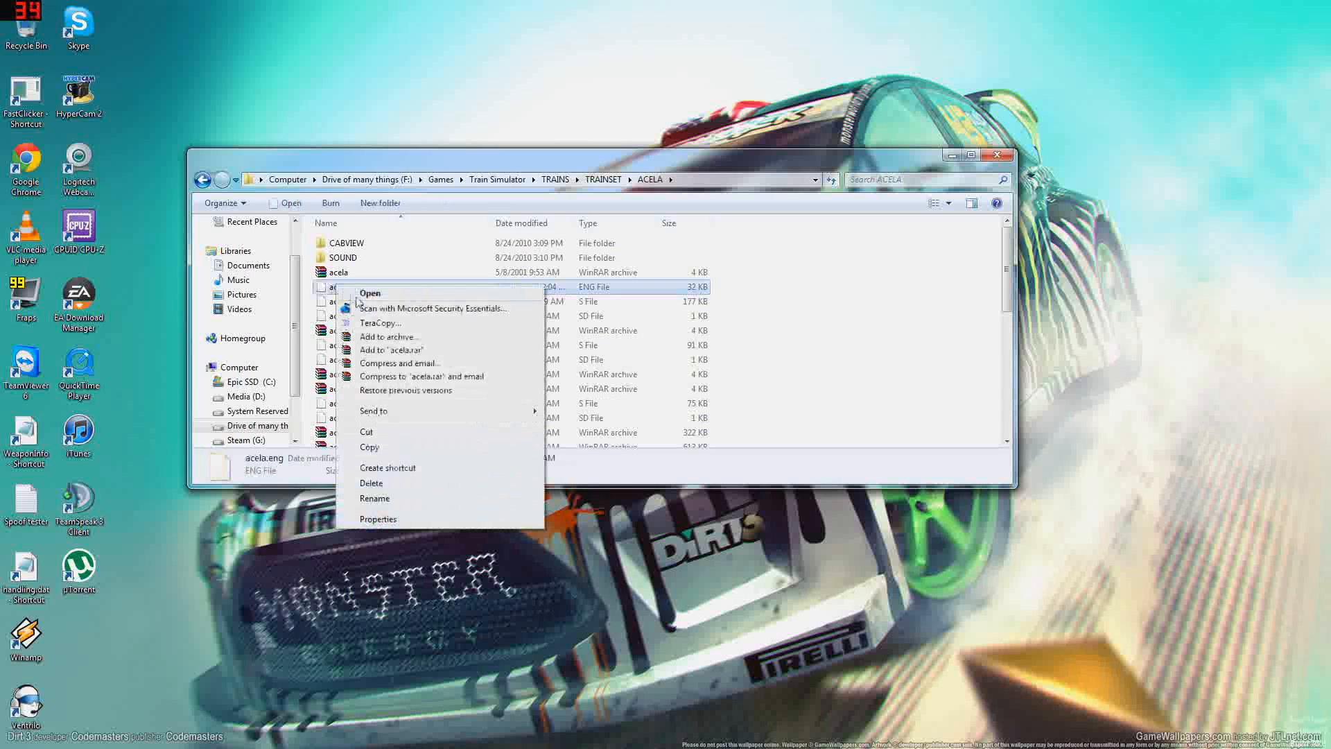
{"action": "left_click", "coordinate": [369, 293]}
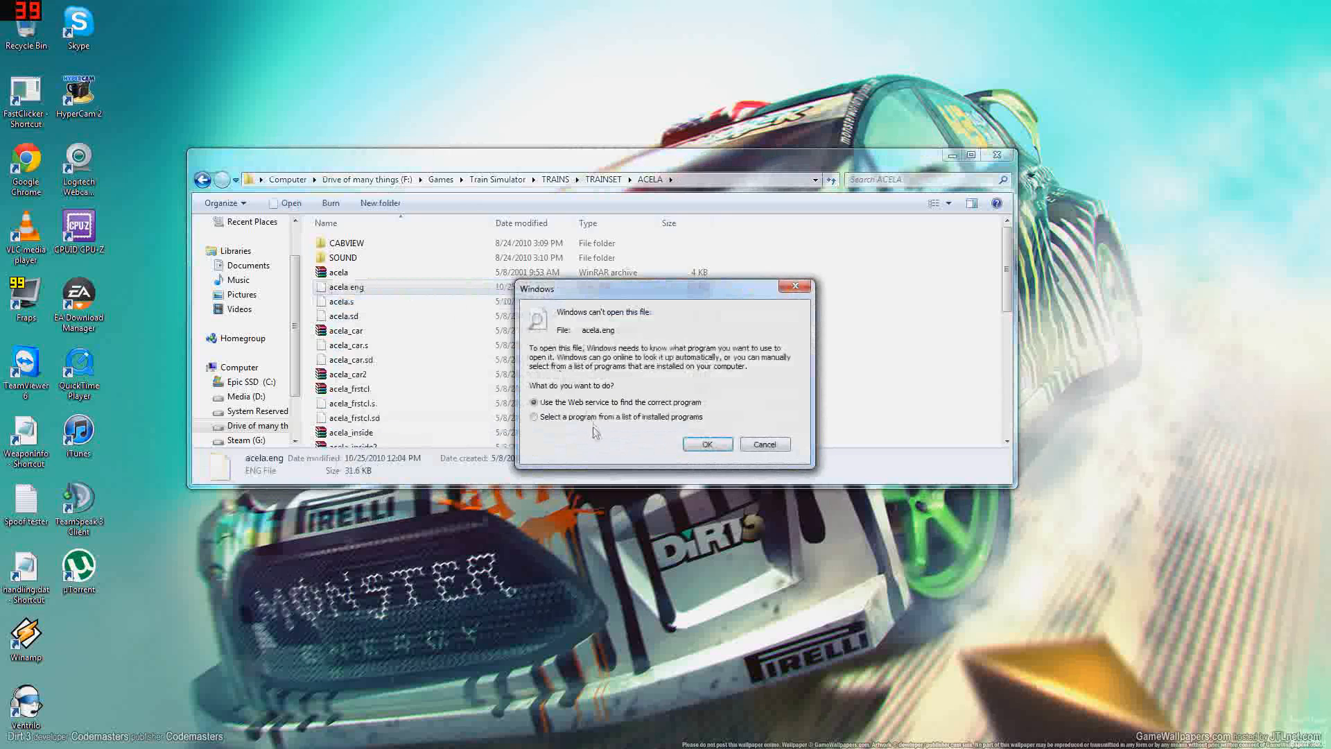
{"action": "left_click", "coordinate": [707, 444]}
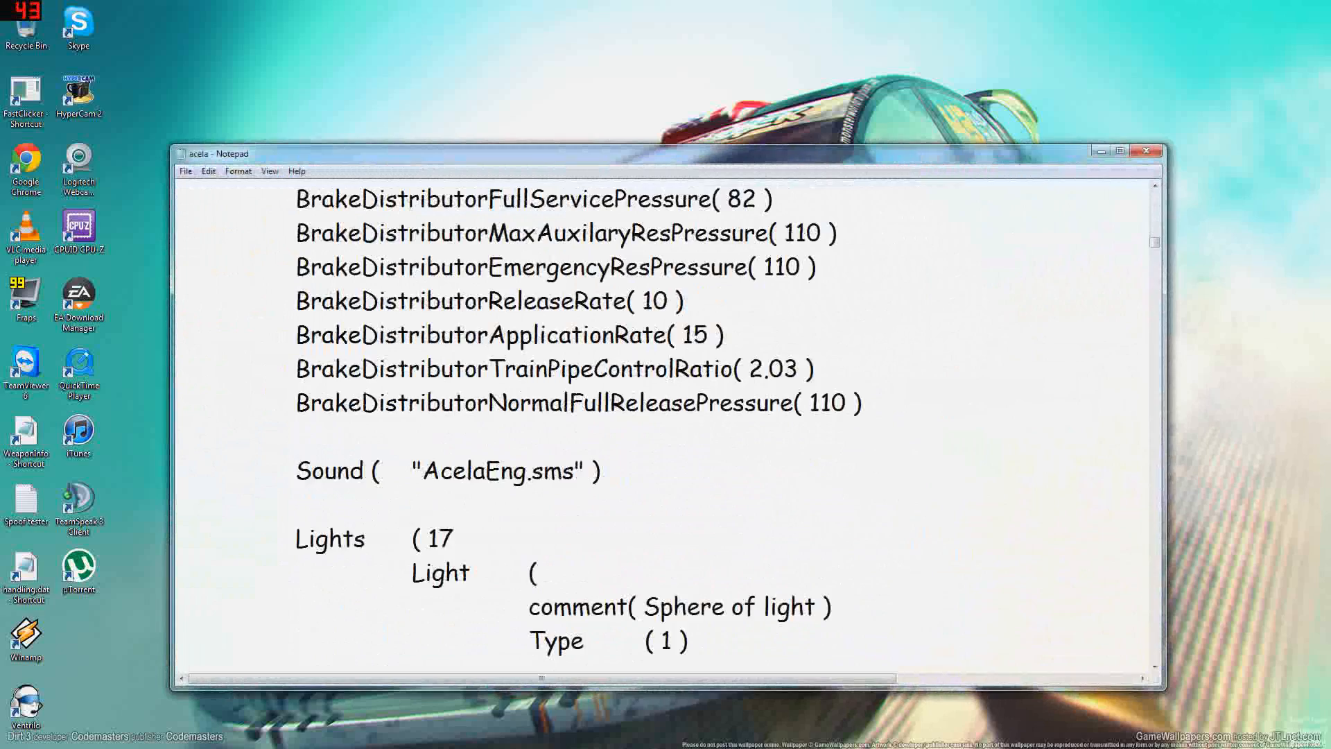
Scroll past the Lights blocks to the Engine ( Acela ) section
{"action": "scroll", "scroll_direction": "down", "scroll_amount": 3}
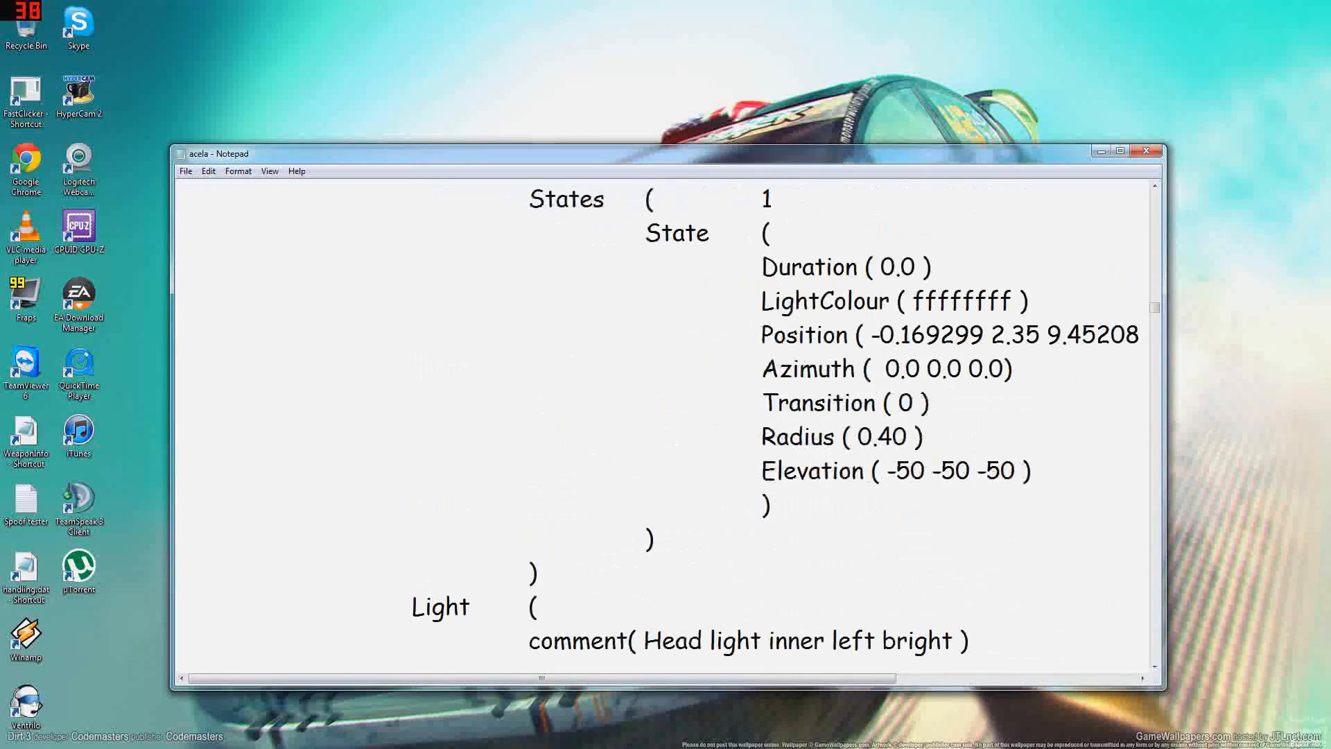
{"action": "scroll", "scroll_direction": "down", "scroll_amount": 3}
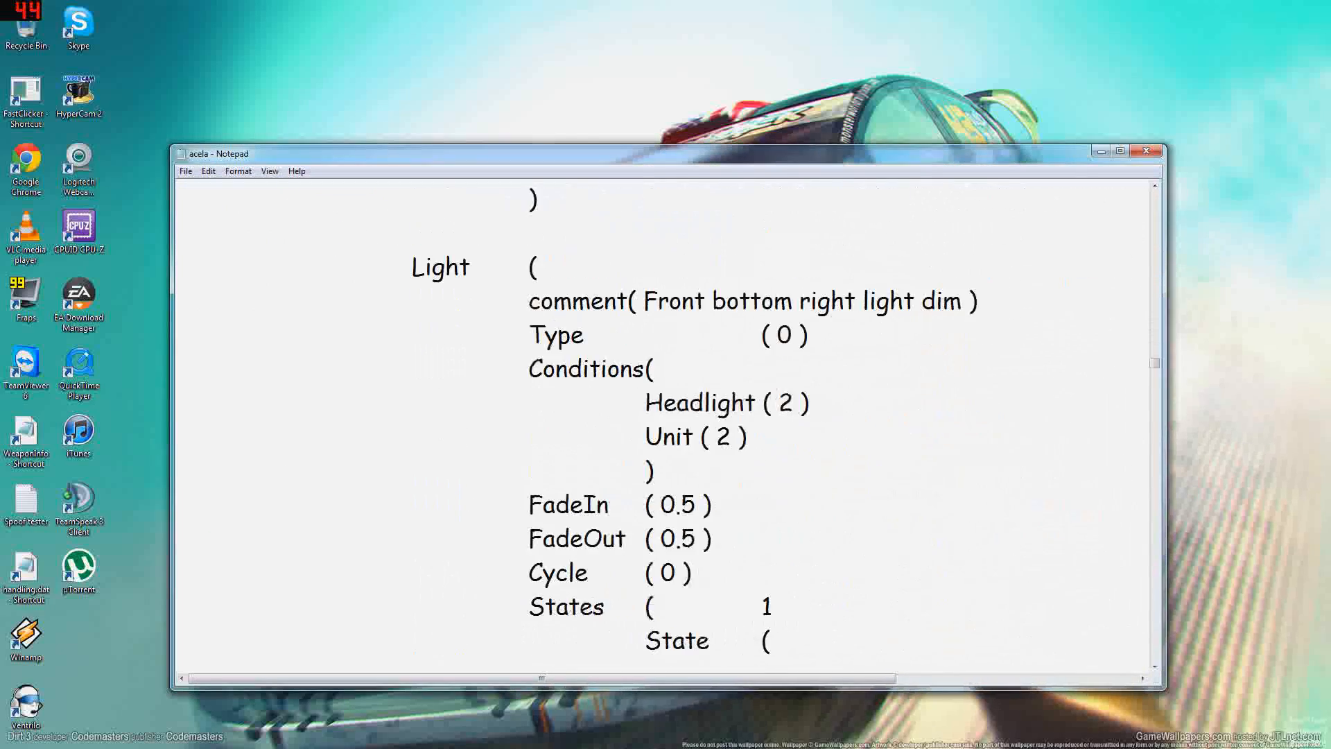
{"action": "scroll", "scroll_direction": "down", "scroll_amount": 3}
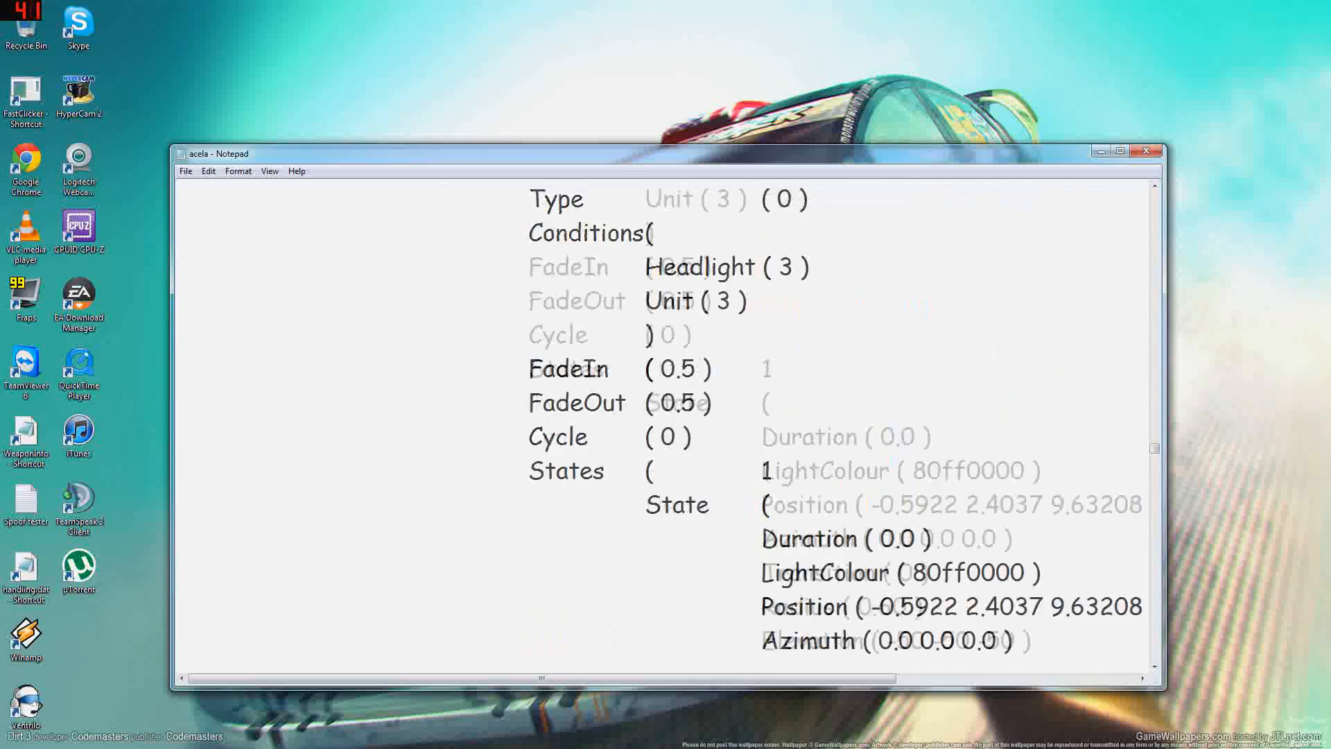
{"action": "scroll", "scroll_direction": "down", "scroll_amount": 3}
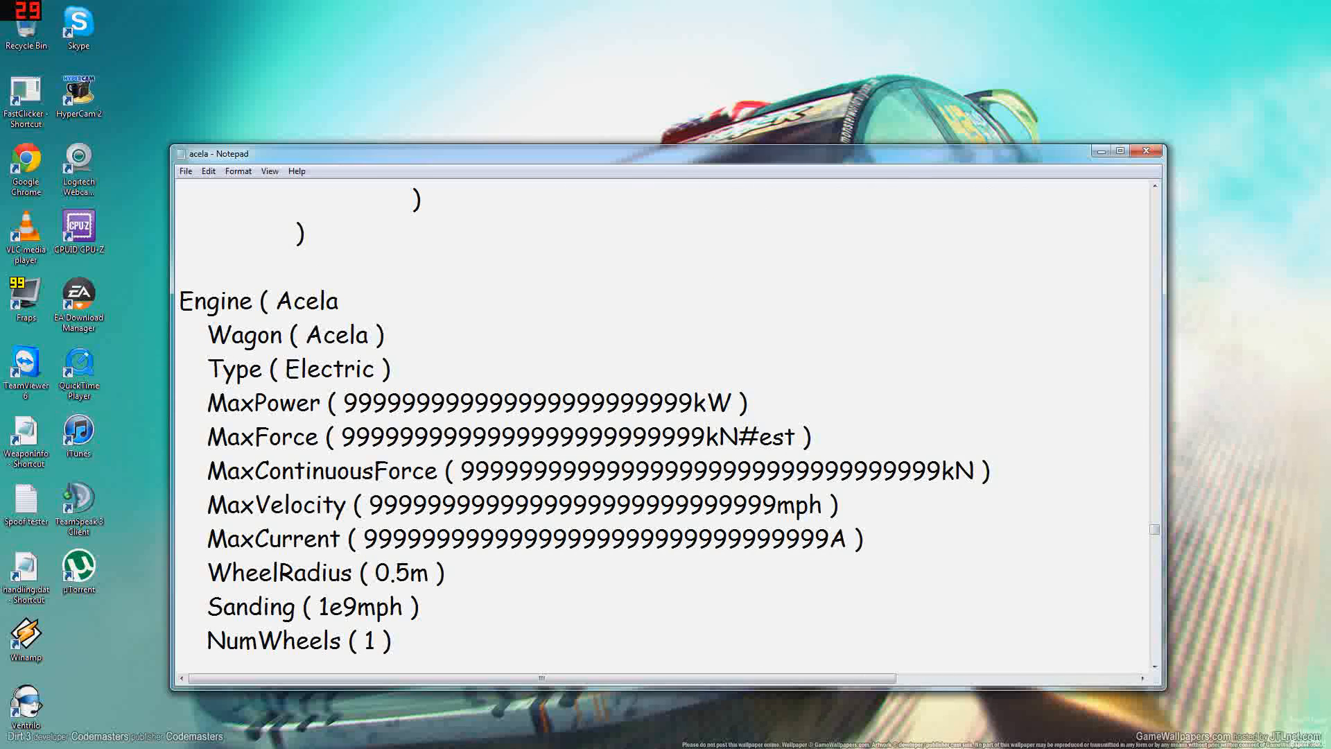
Overtype the MaxContinuousForce and other engine values with long strings of 9s
{"action": "left_click_drag", "start_coordinate": [344, 402], "coordinate": [670, 402]}
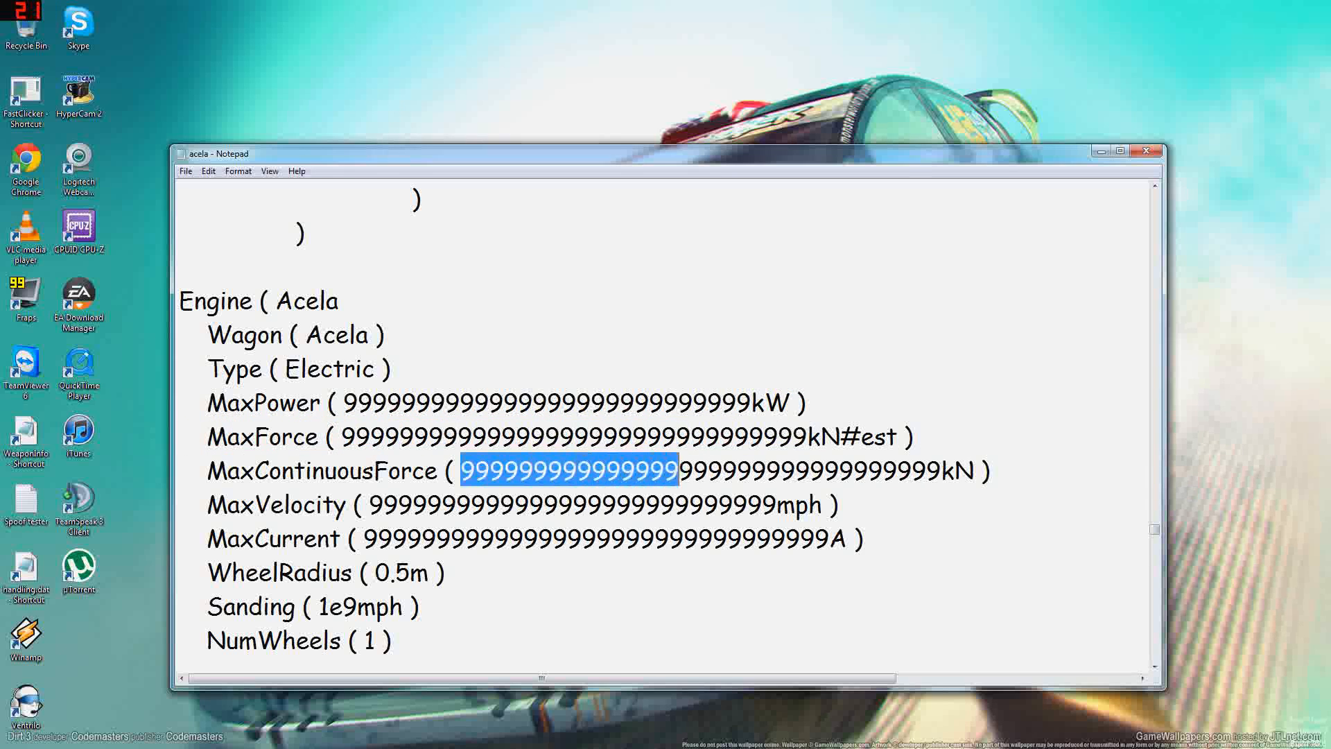
{"action": "type", "text": "9mph )"}
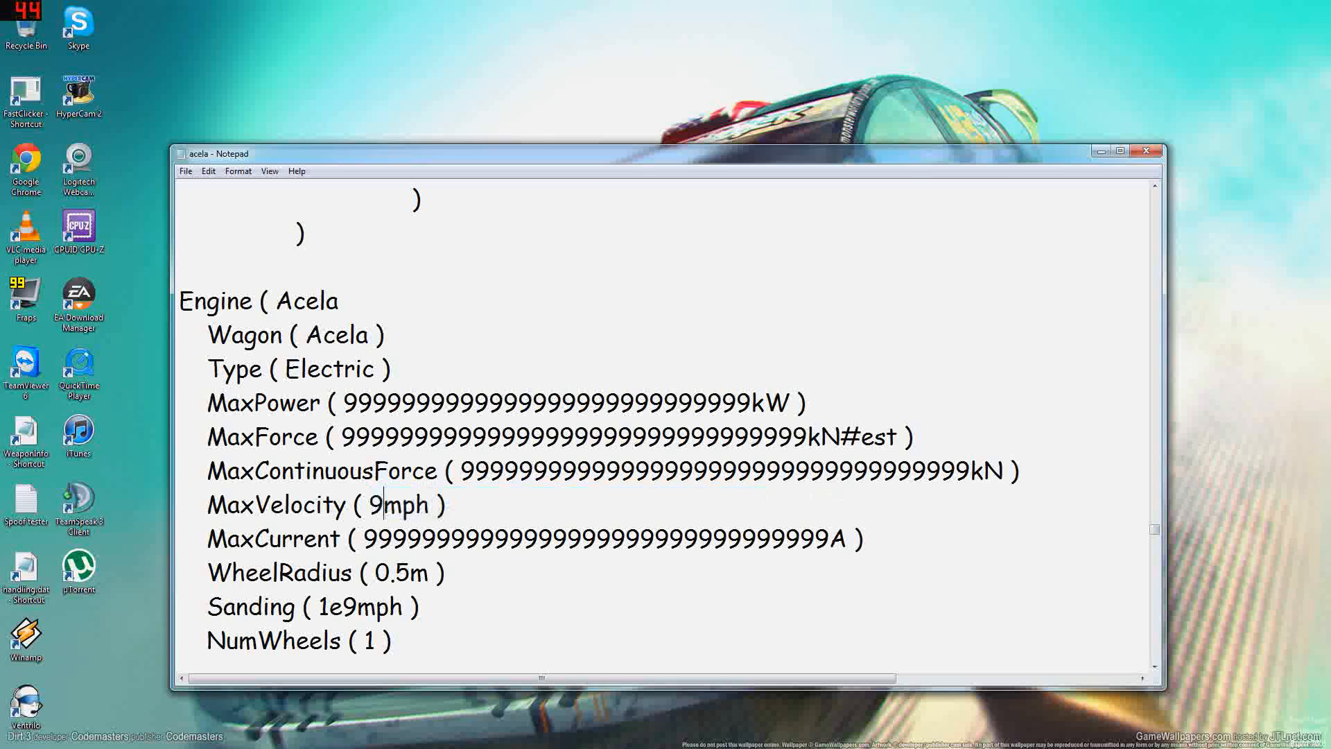
{"action": "type", "text": "99999999999999999"}
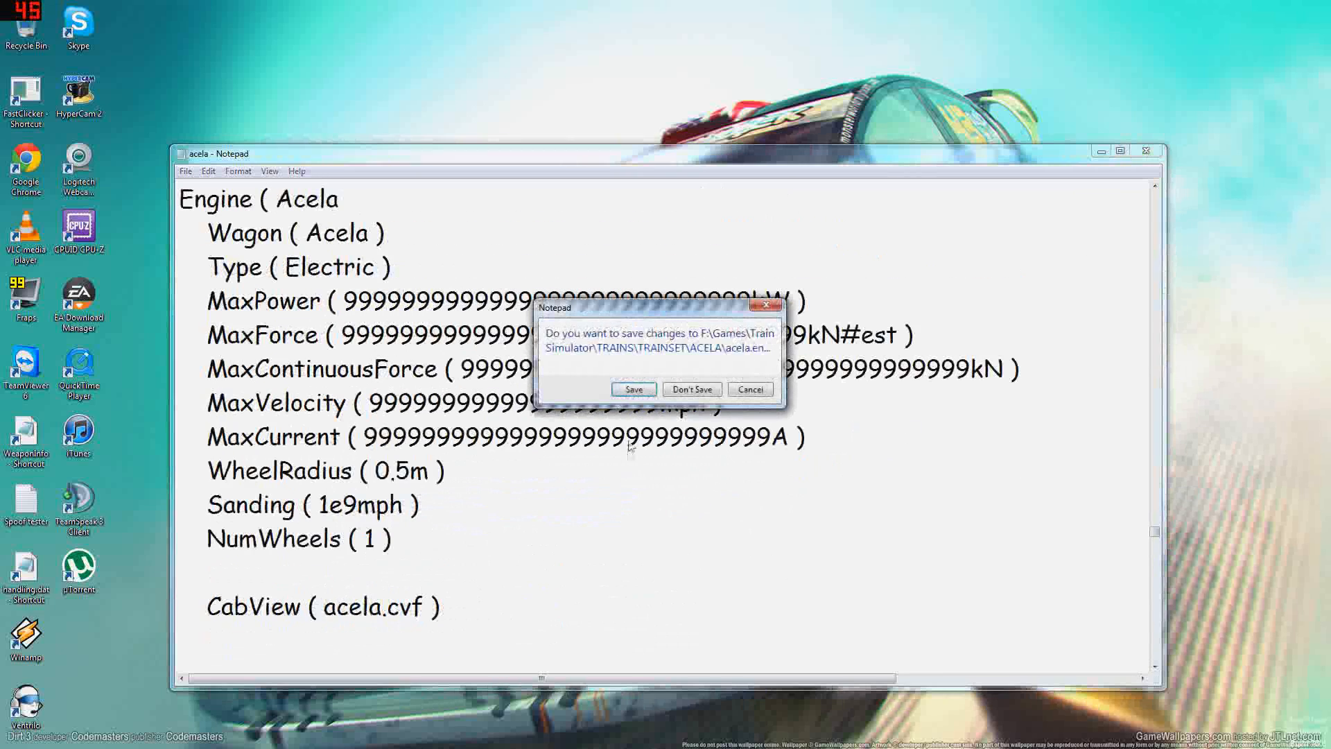
Save the changes to acela.eng from the prompt and return to Explorer
{"action": "left_click", "coordinate": [691, 388]}
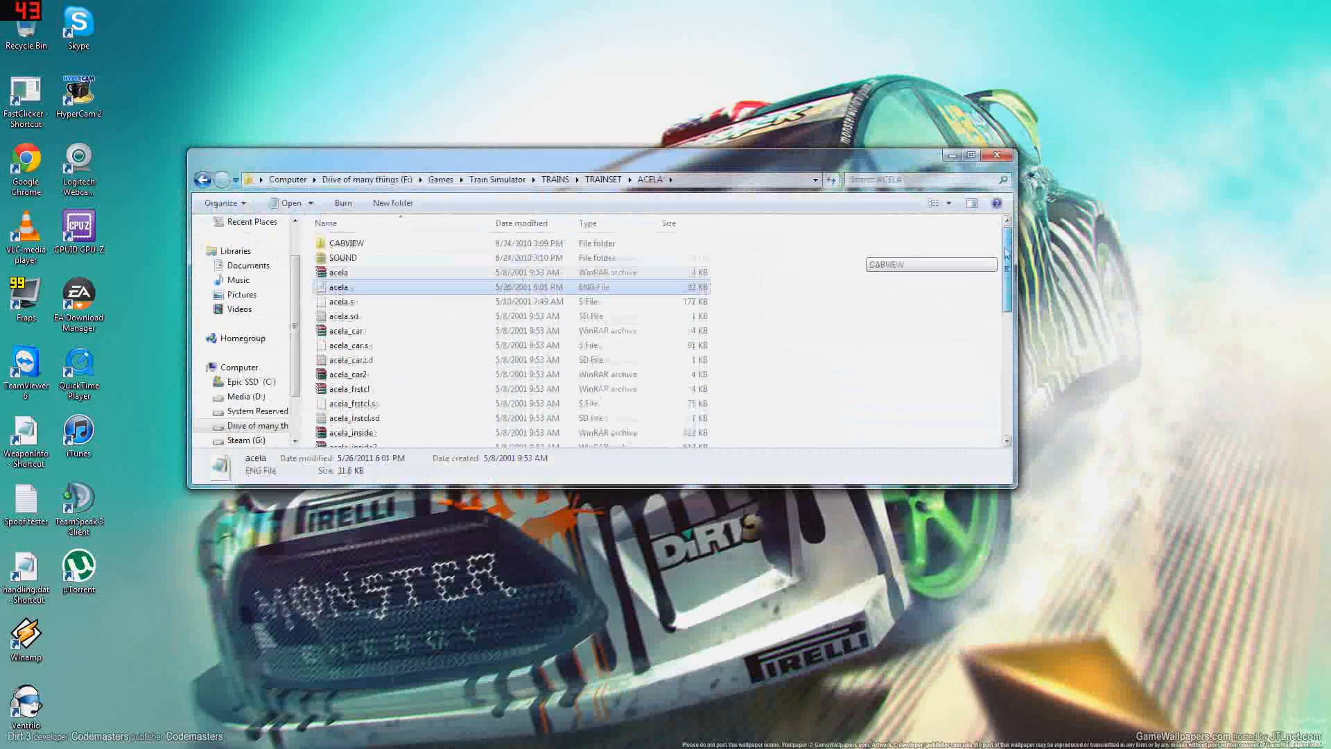
{"action": "left_click", "coordinate": [997, 155]}
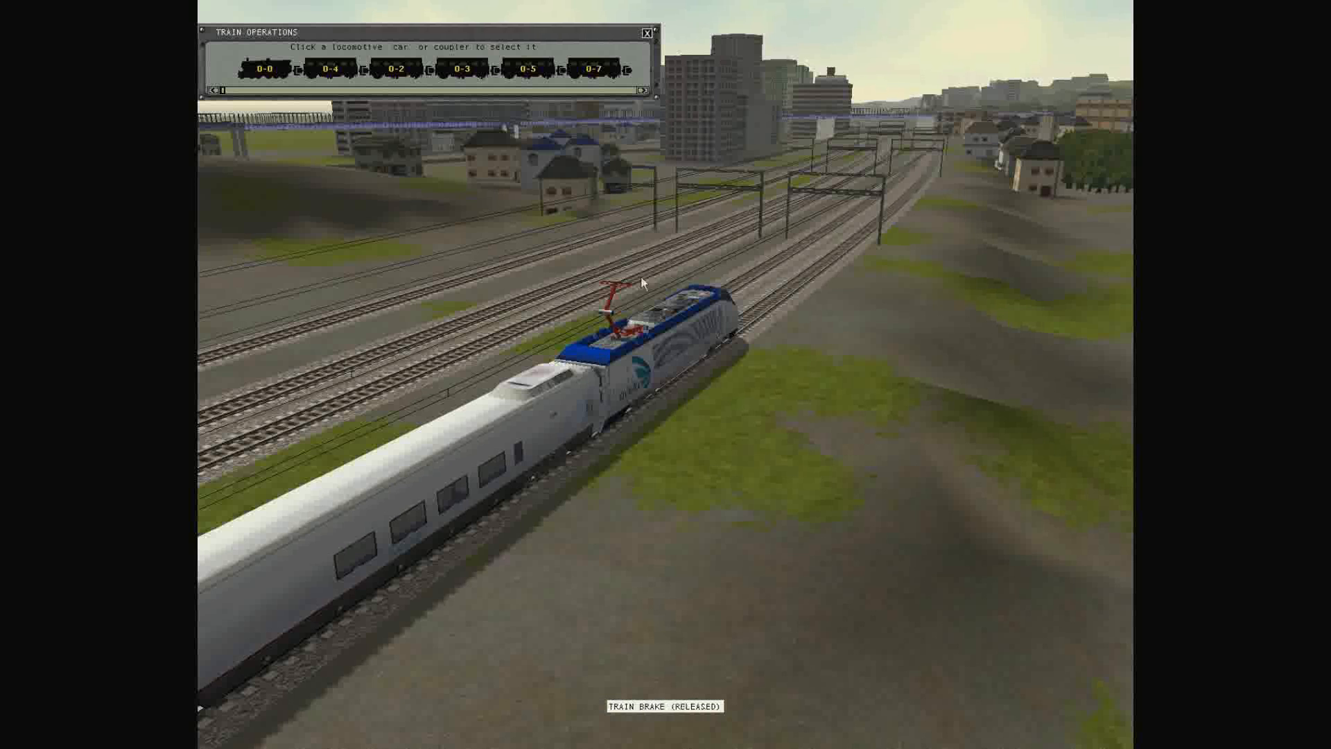
Dismiss the Train Operations panel in Train Simulator
{"action": "left_click", "coordinate": [650, 32]}
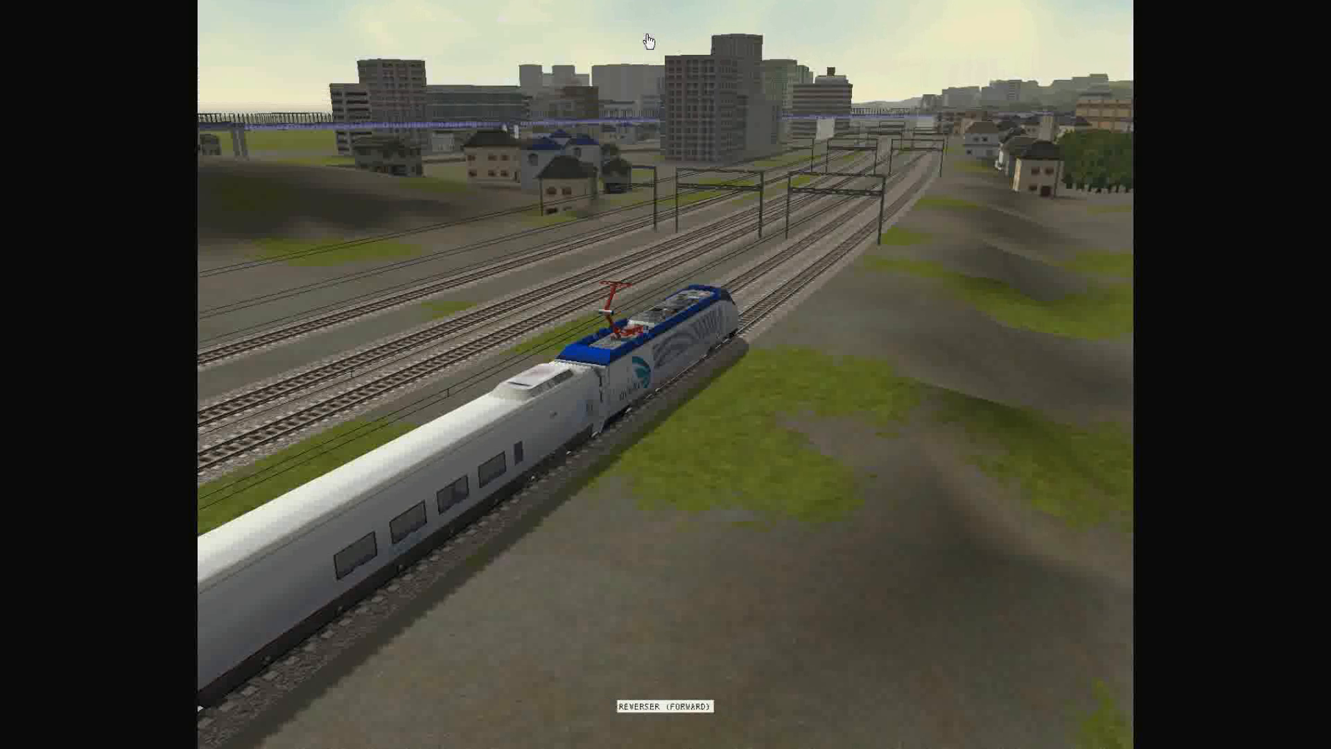